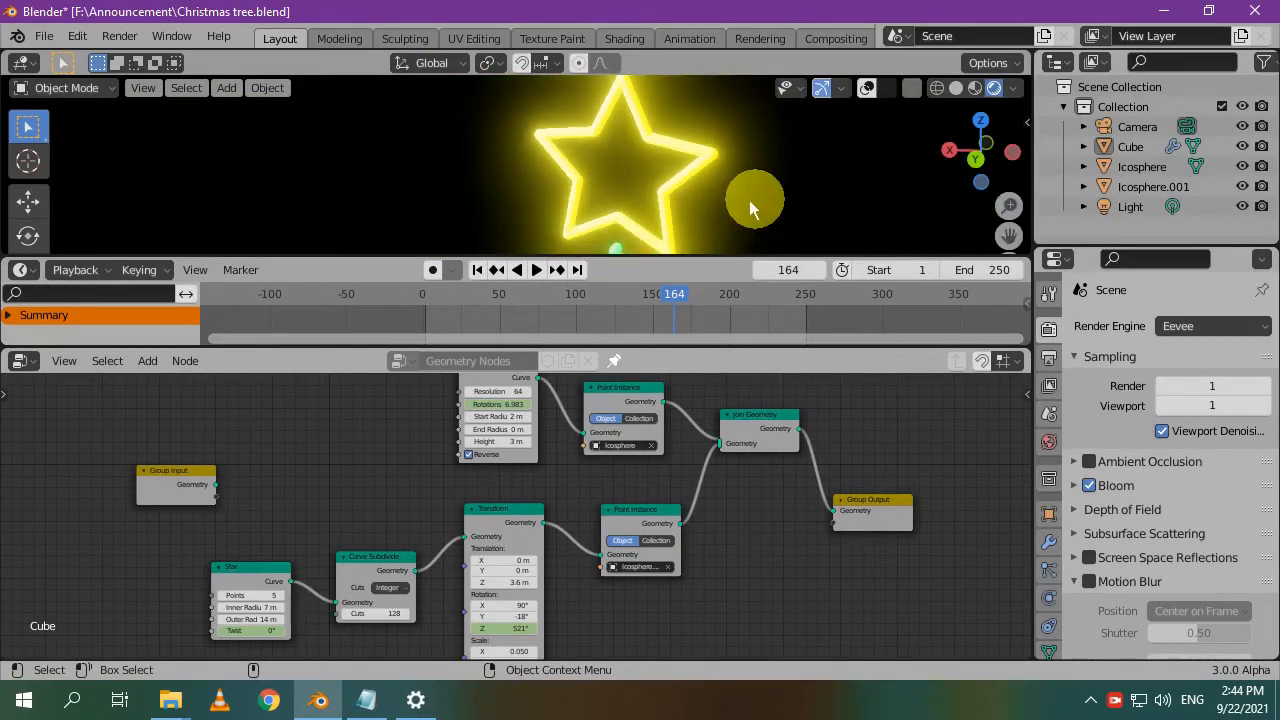
mouse_move(740, 207)
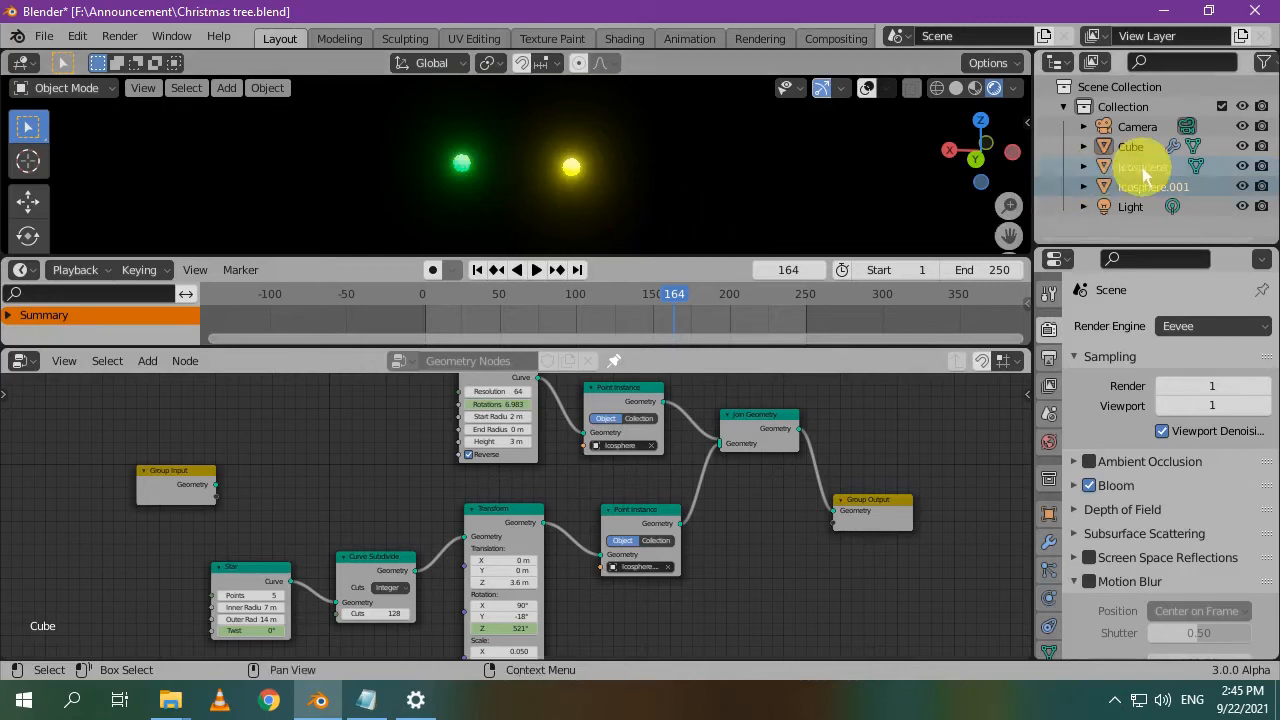
- Inspect the icosphere emission materials: green at strength 10, then yellow at strength 15
click(1142, 166)
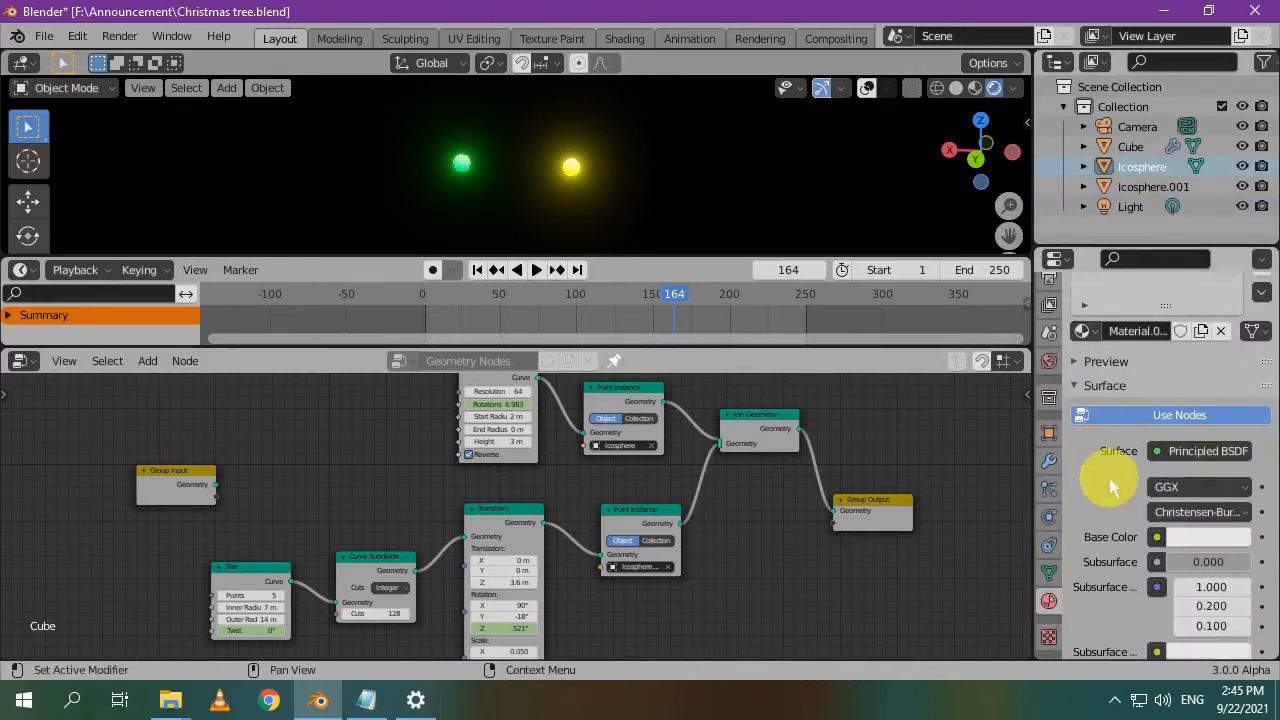
scroll(down, 3)
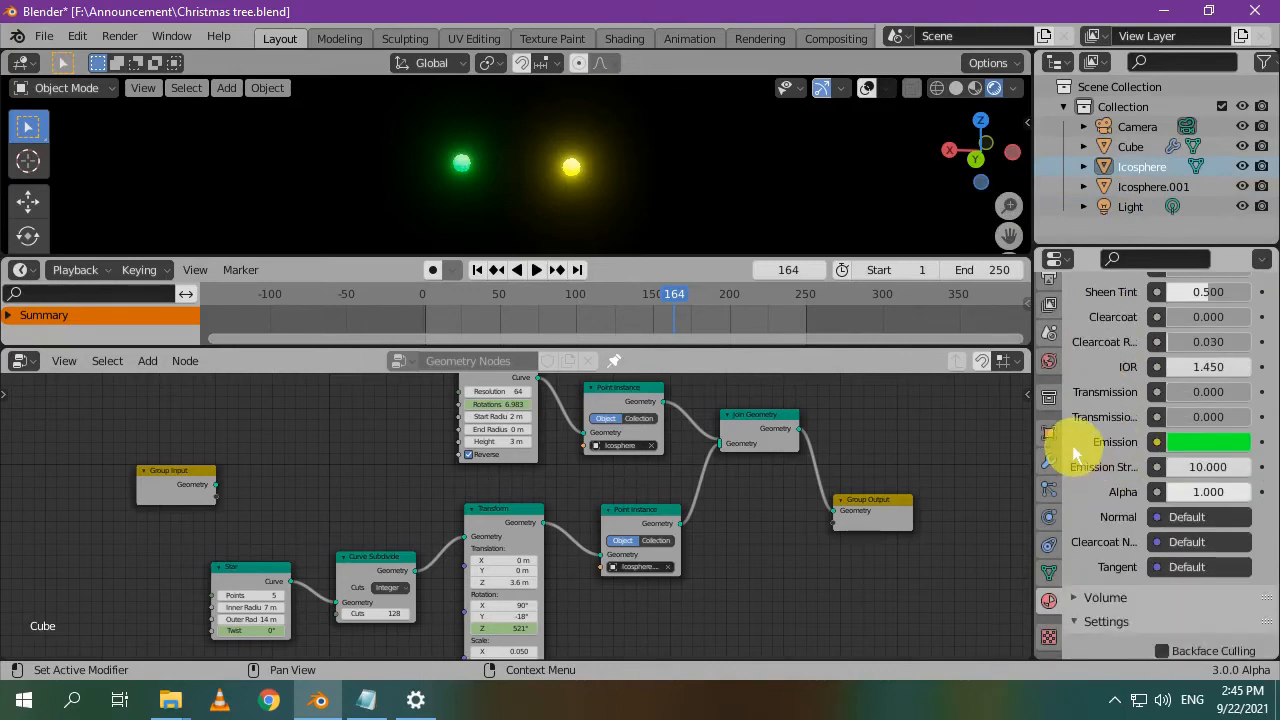
mouse_move(1270, 455)
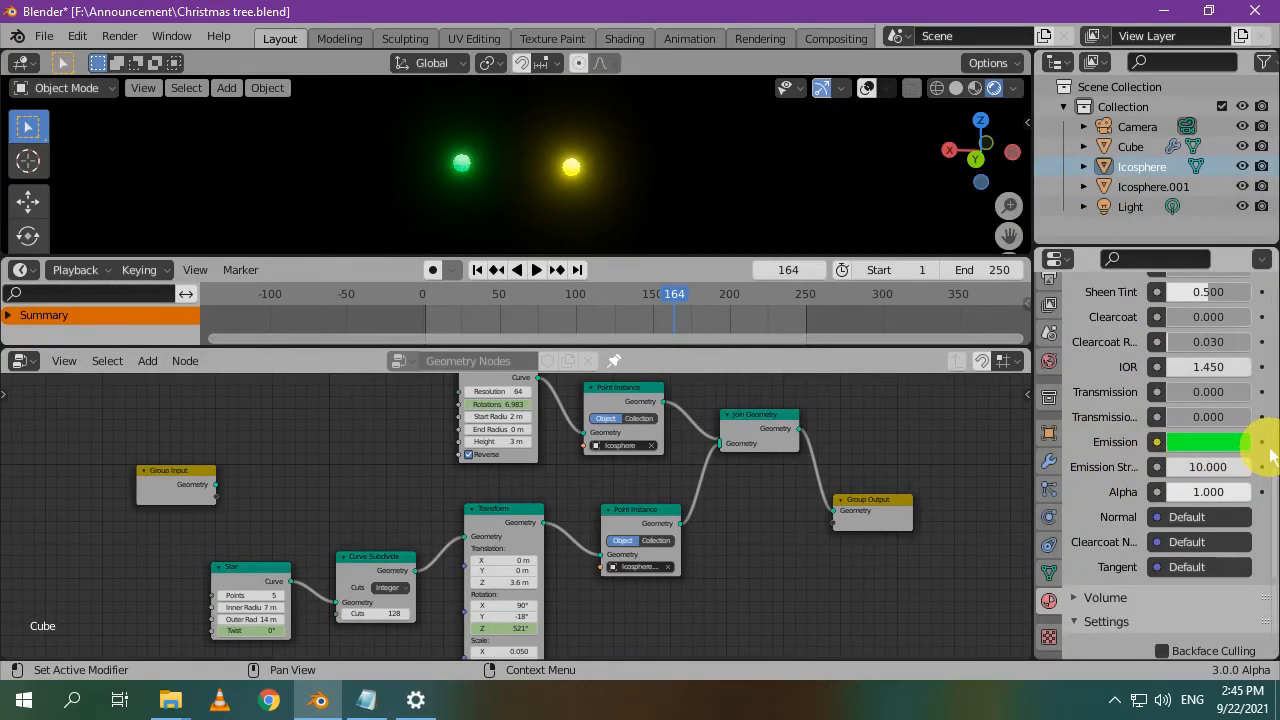
mouse_move(1090, 480)
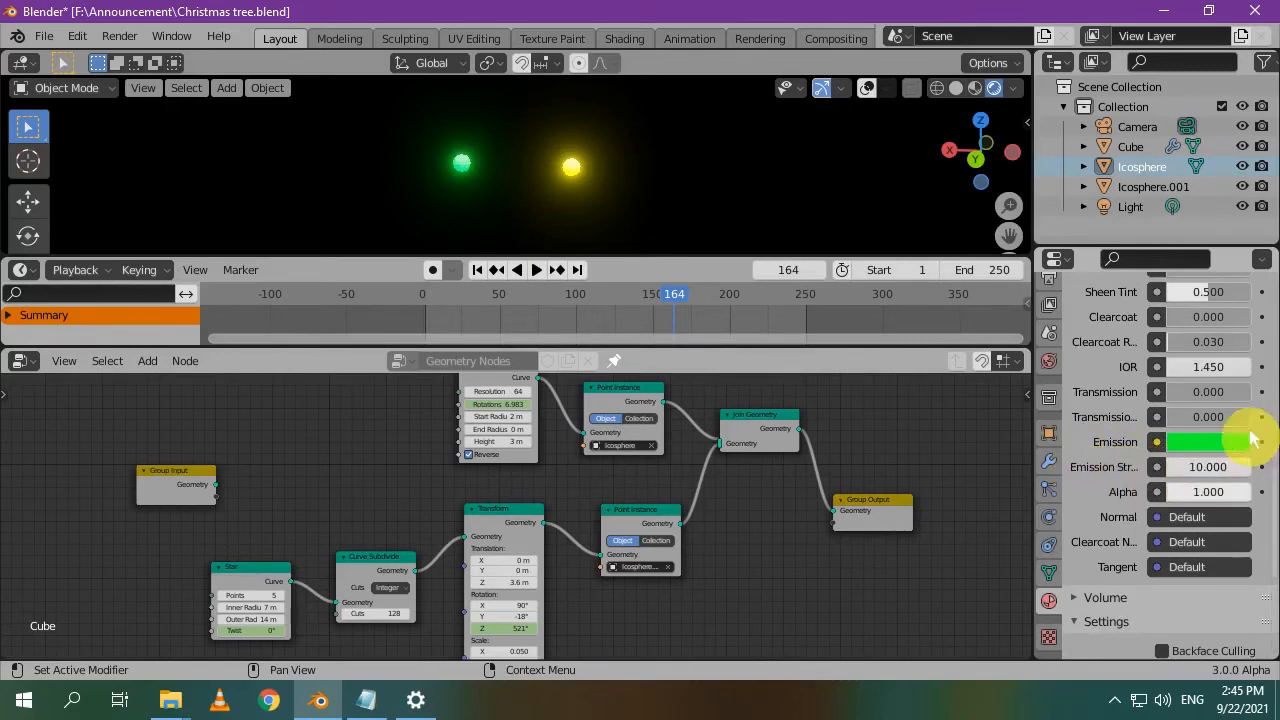
click(1153, 186)
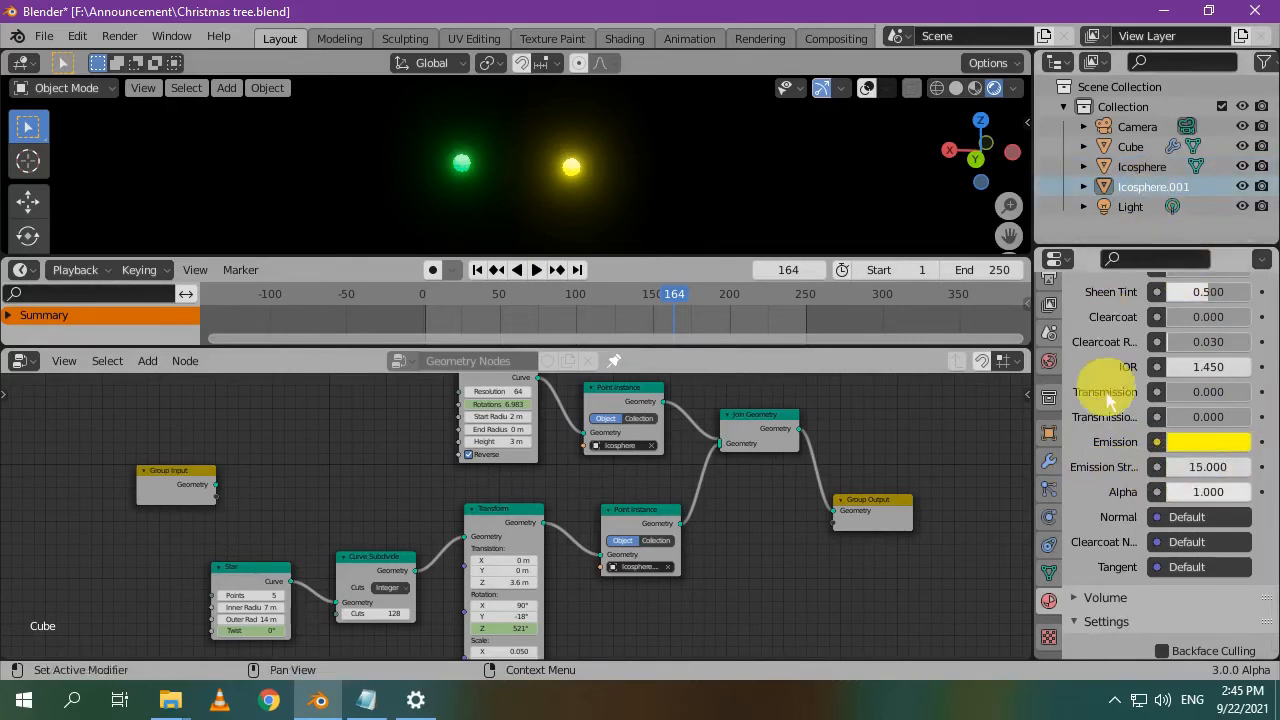
mouse_move(1255, 450)
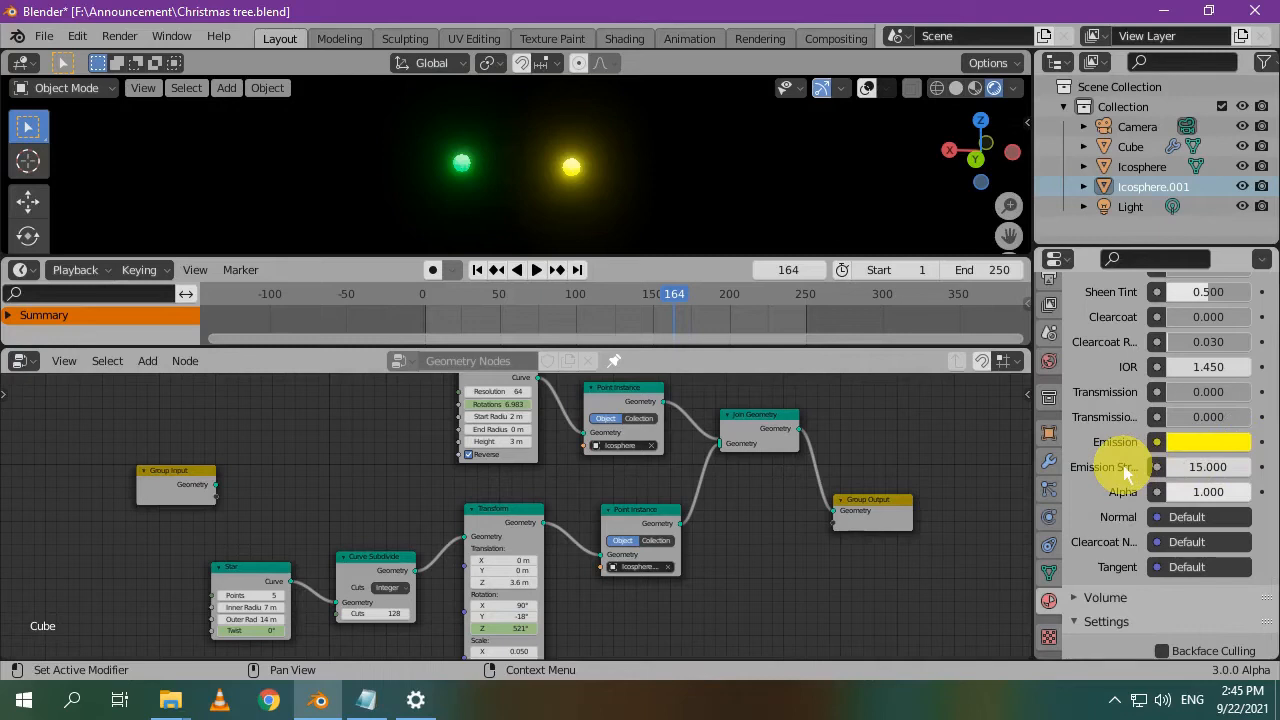
- Show the World Properties with a black Background colour at strength 1
click(1049, 360)
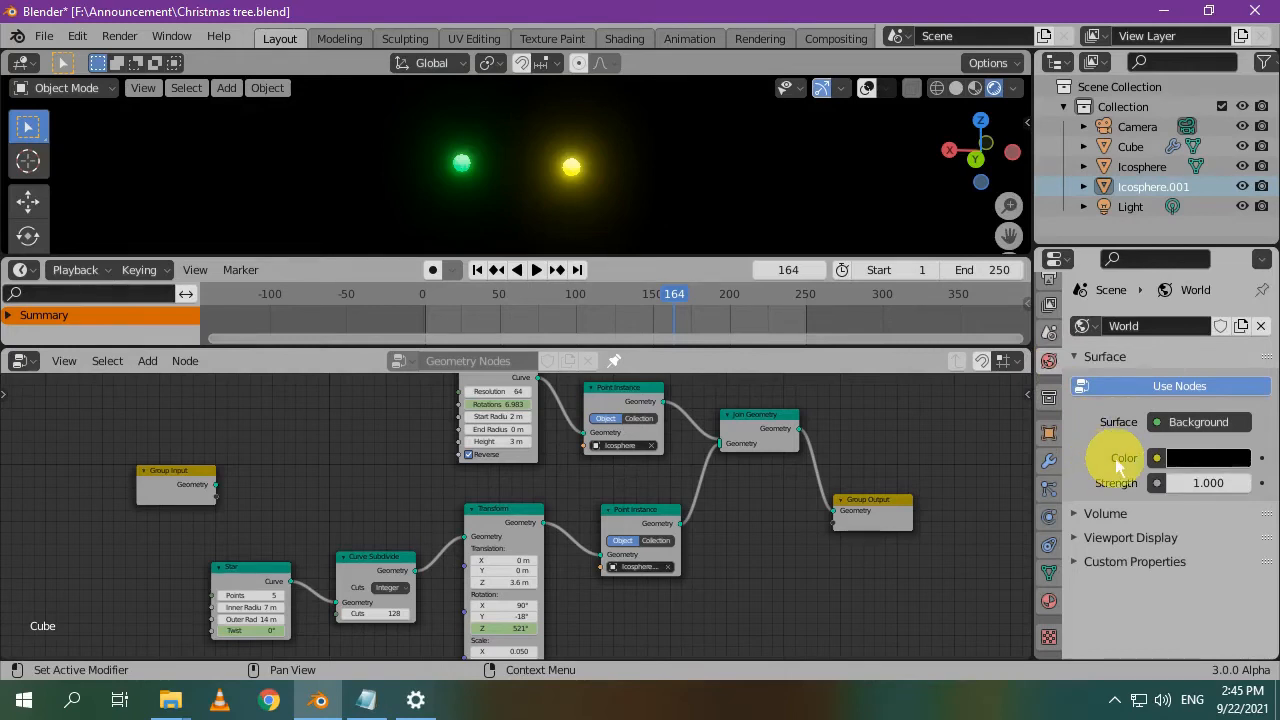
mouse_move(1085, 462)
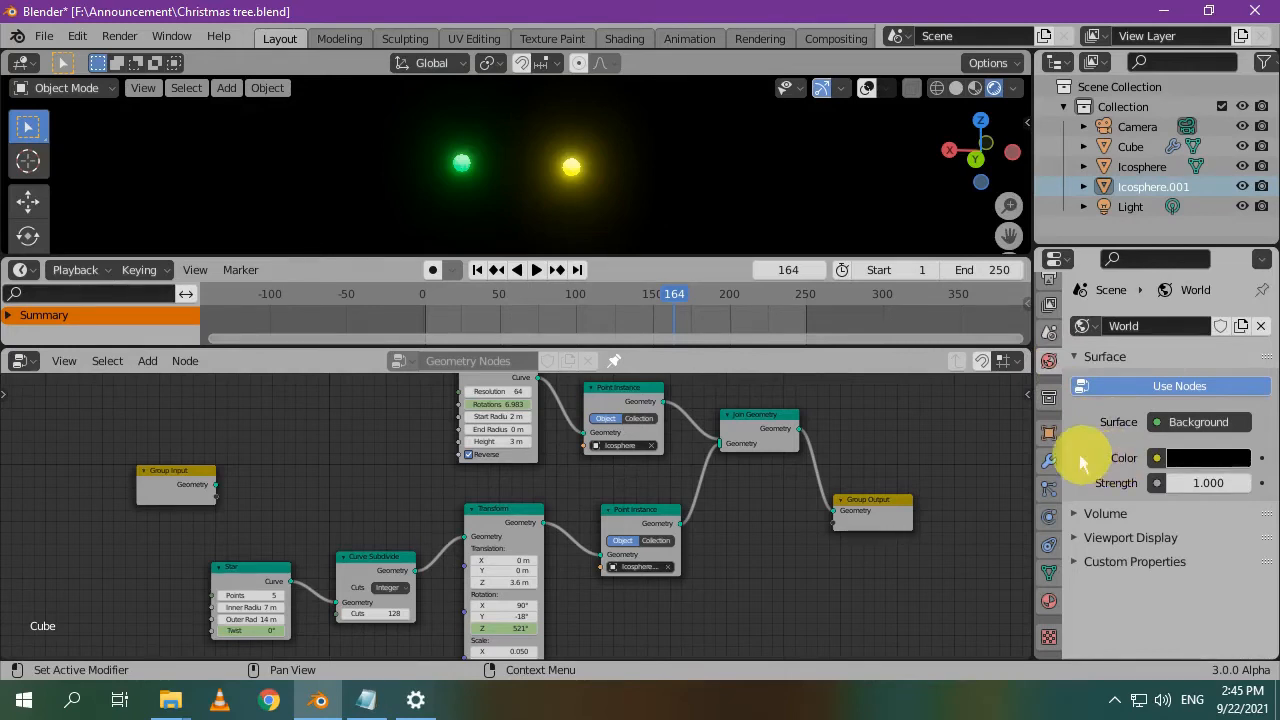
click(1048, 330)
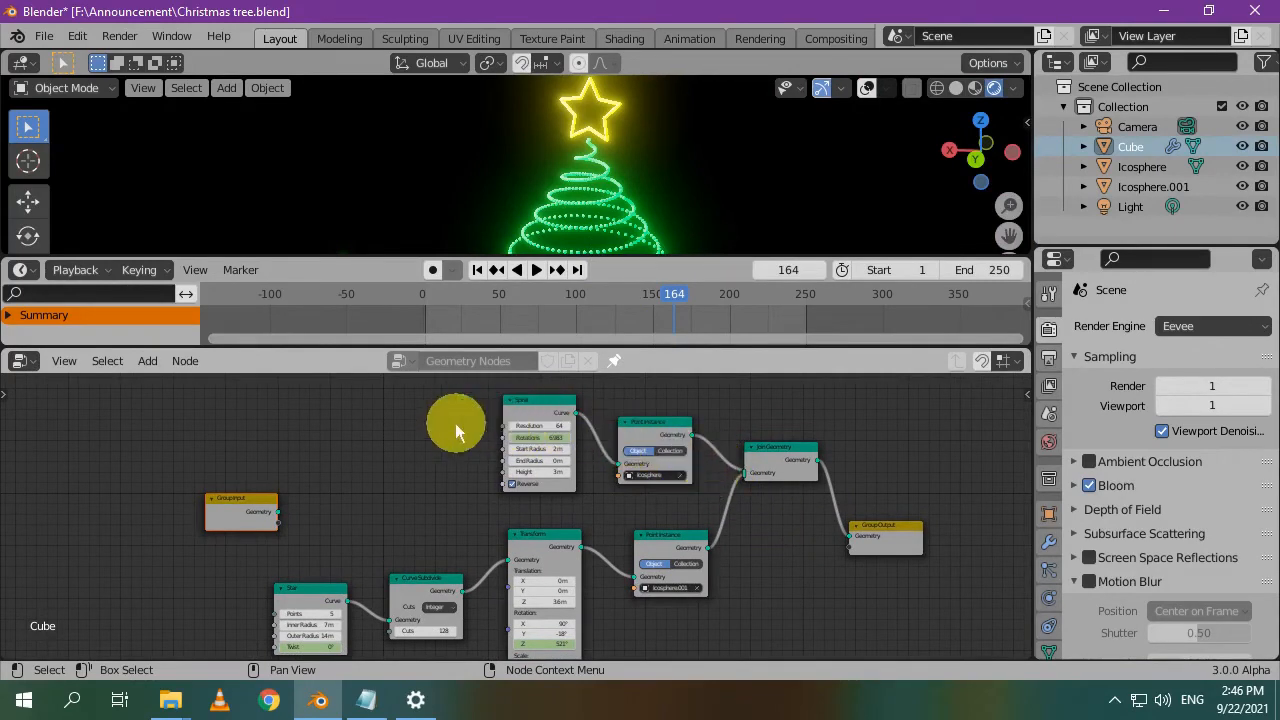
mouse_move(585, 565)
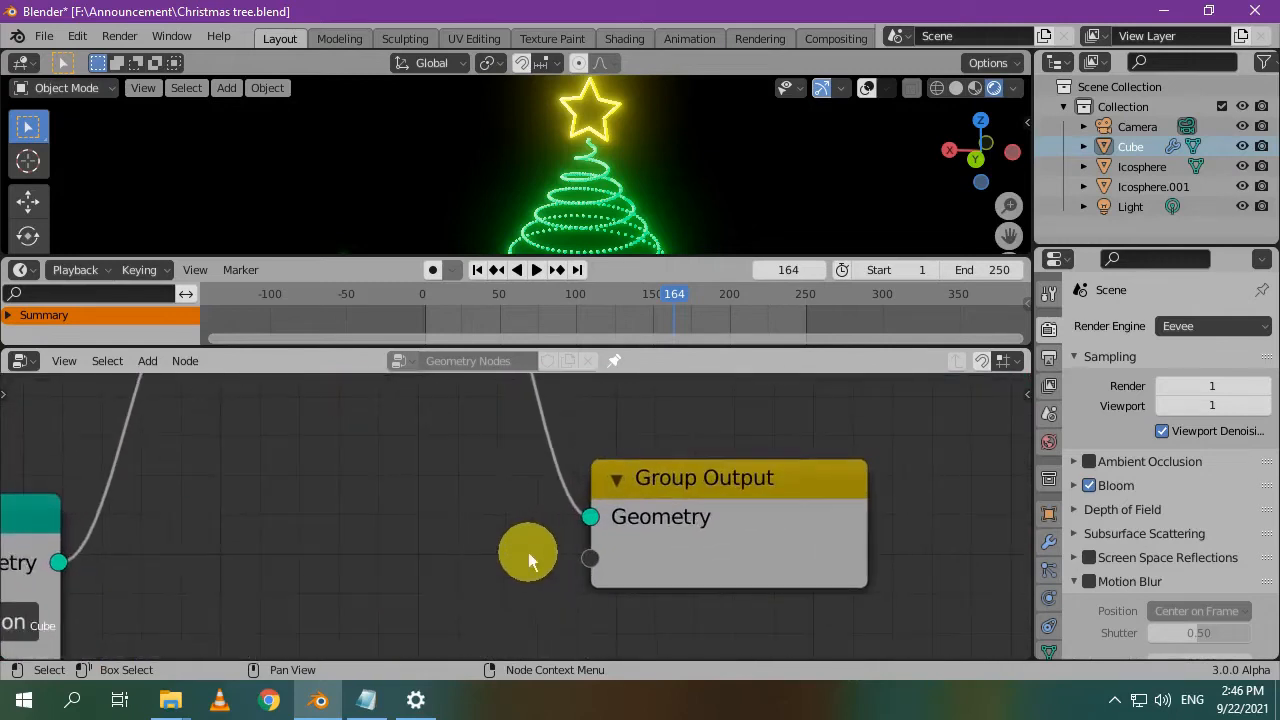
mouse_move(490, 470)
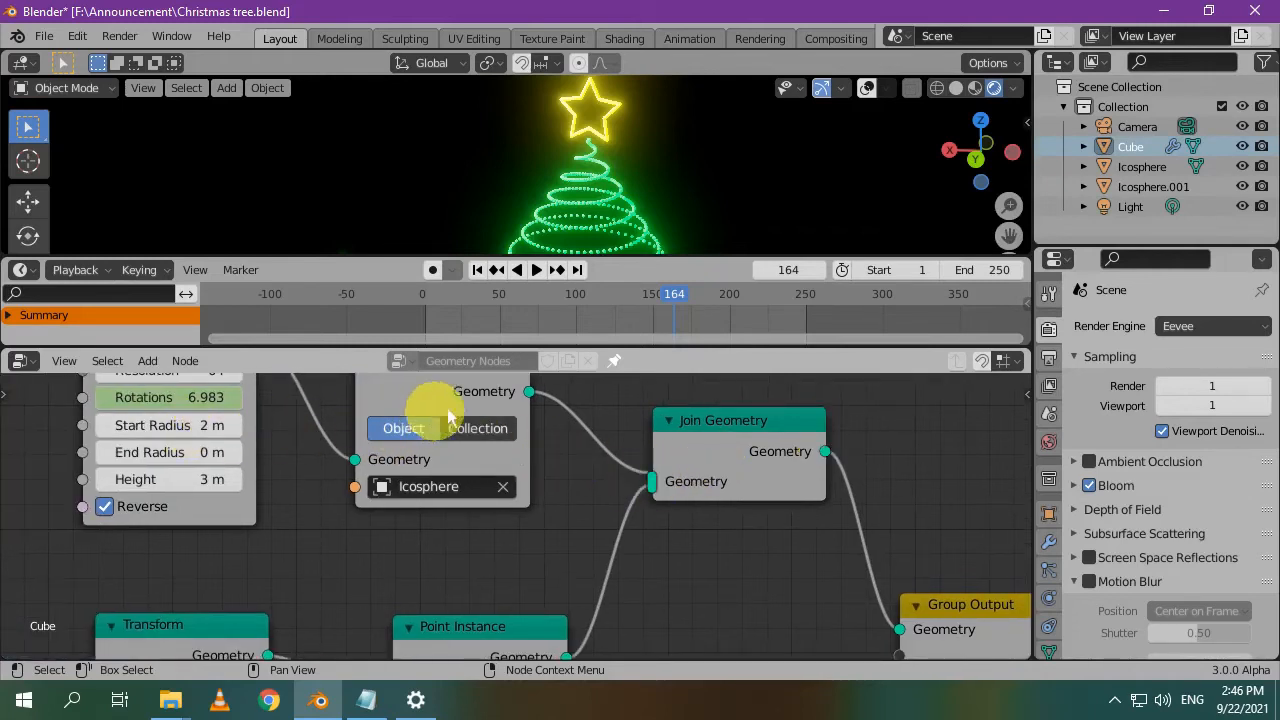
mouse_move(215, 605)
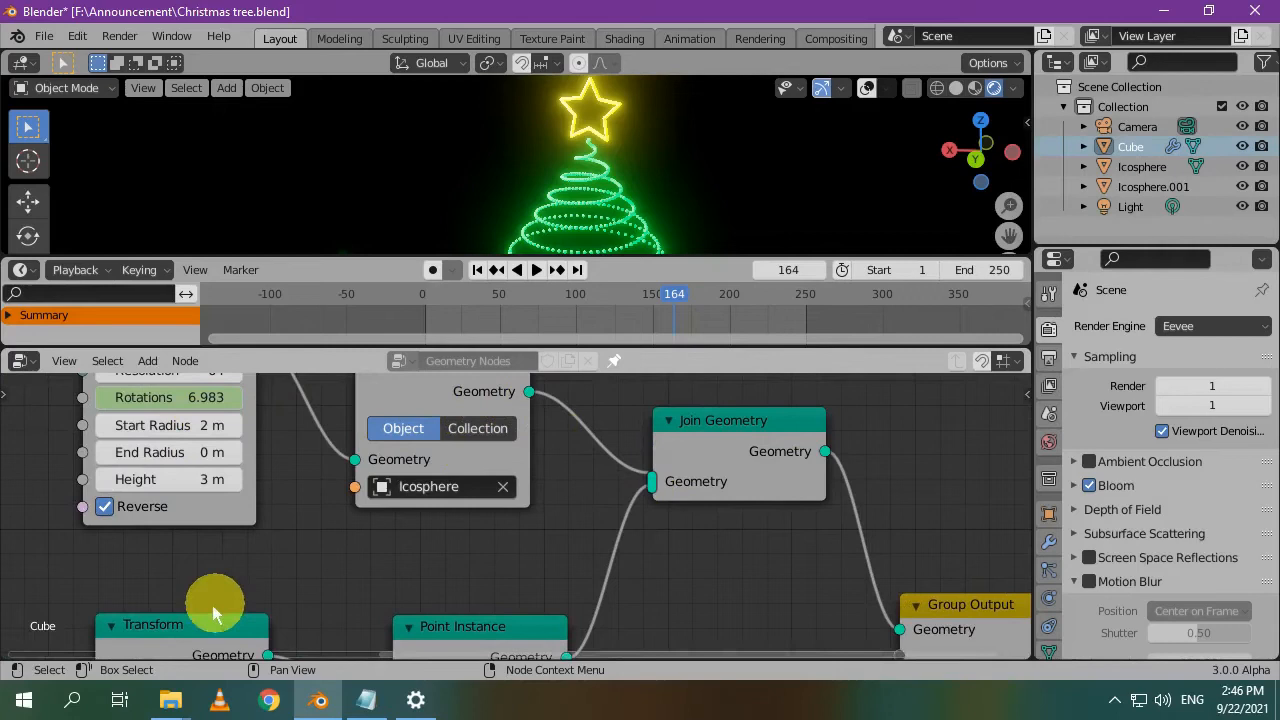
mouse_move(615, 495)
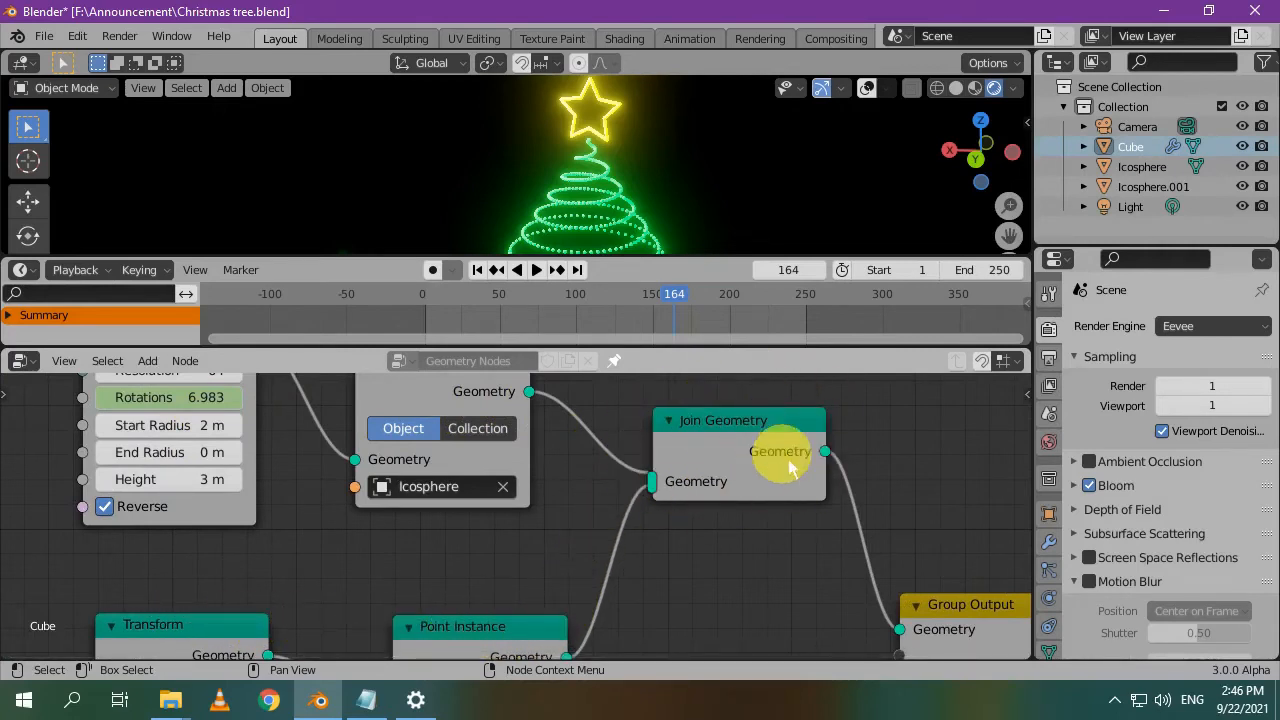
mouse_move(570, 508)
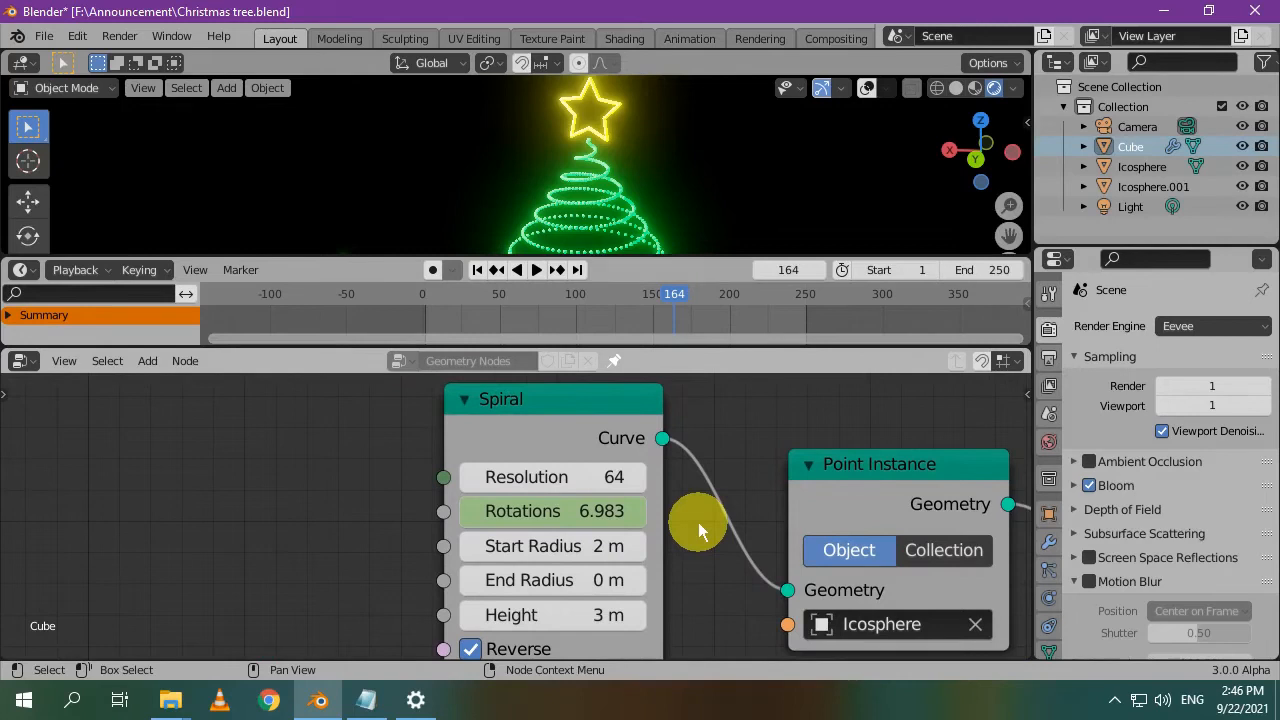
mouse_move(670, 565)
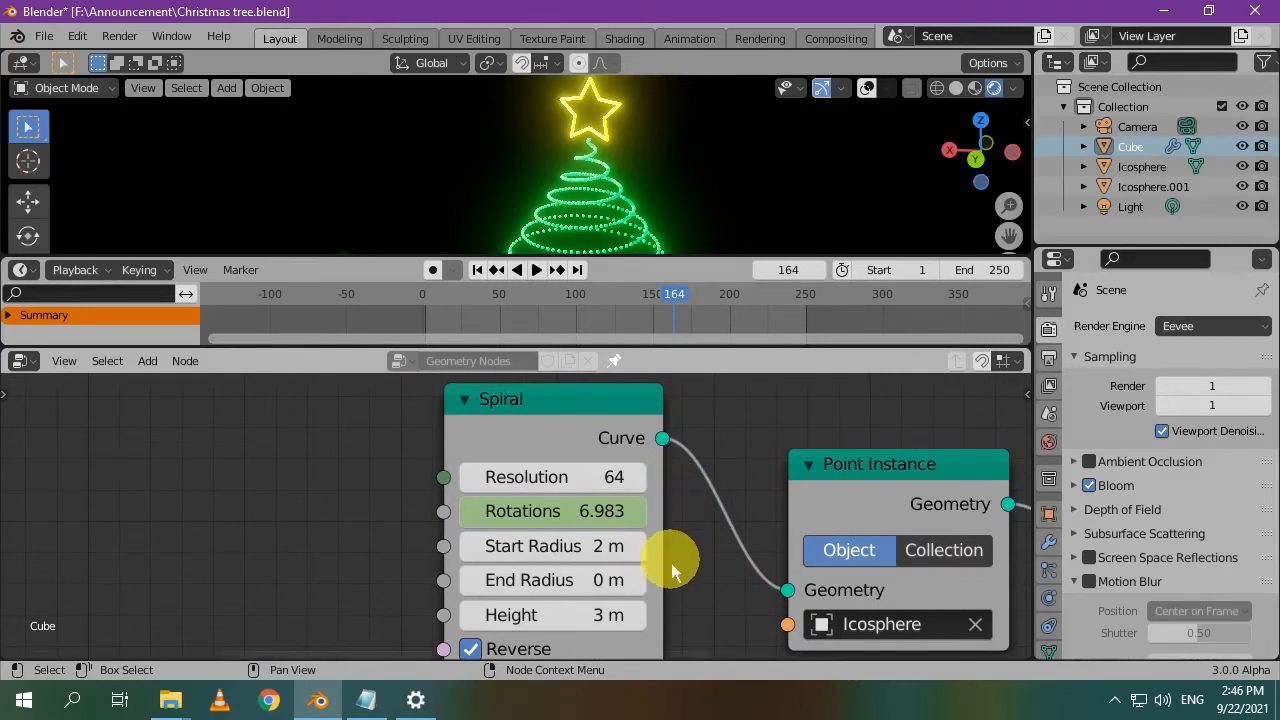
mouse_move(685, 540)
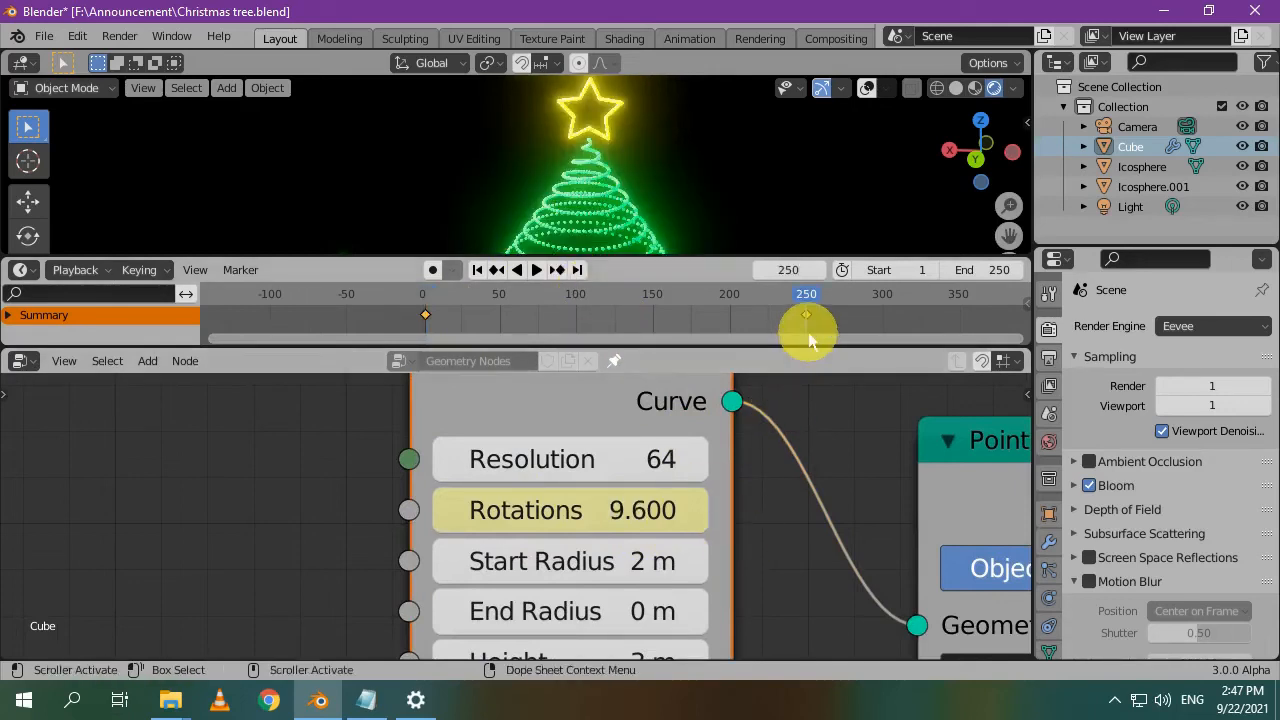
mouse_move(715, 515)
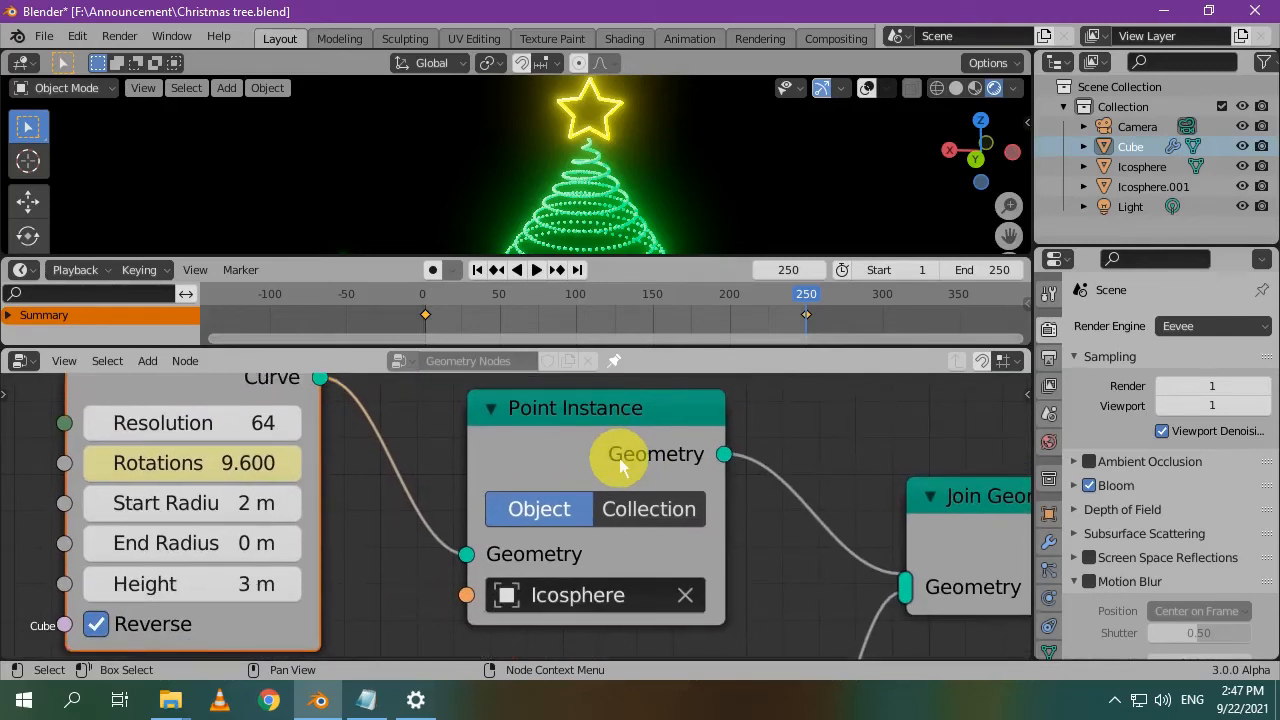
mouse_move(665, 610)
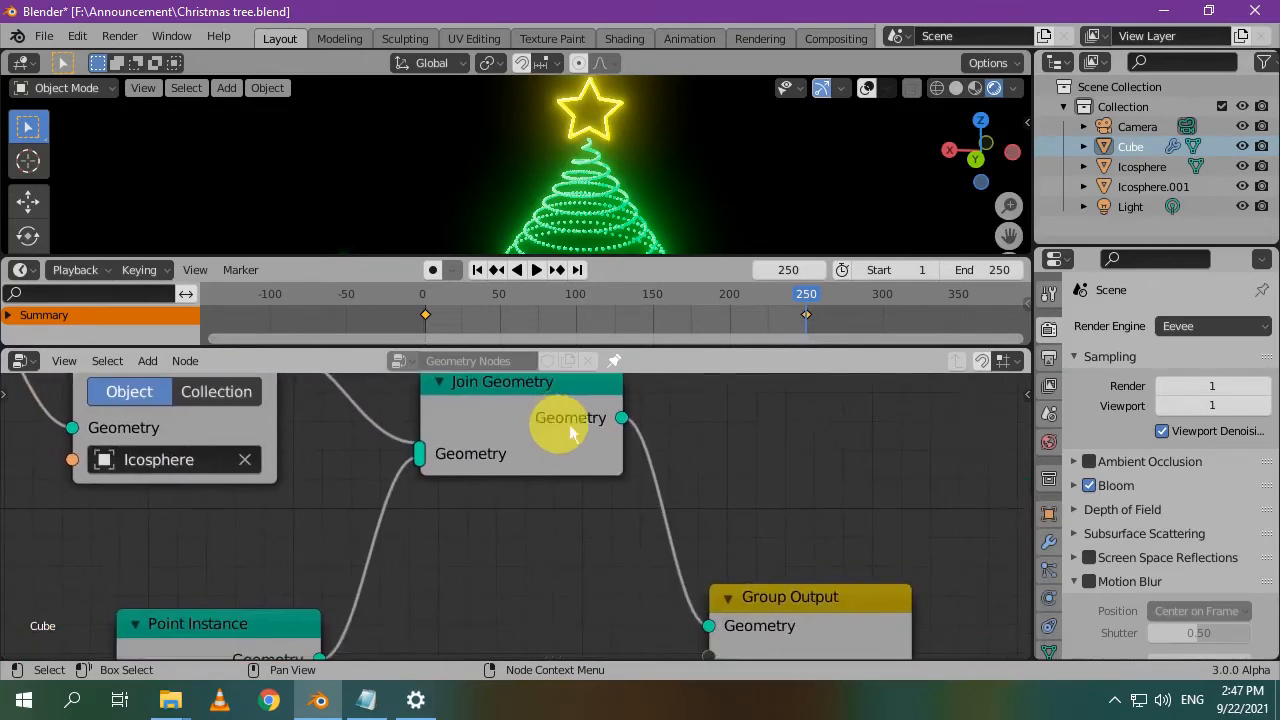
mouse_move(560, 565)
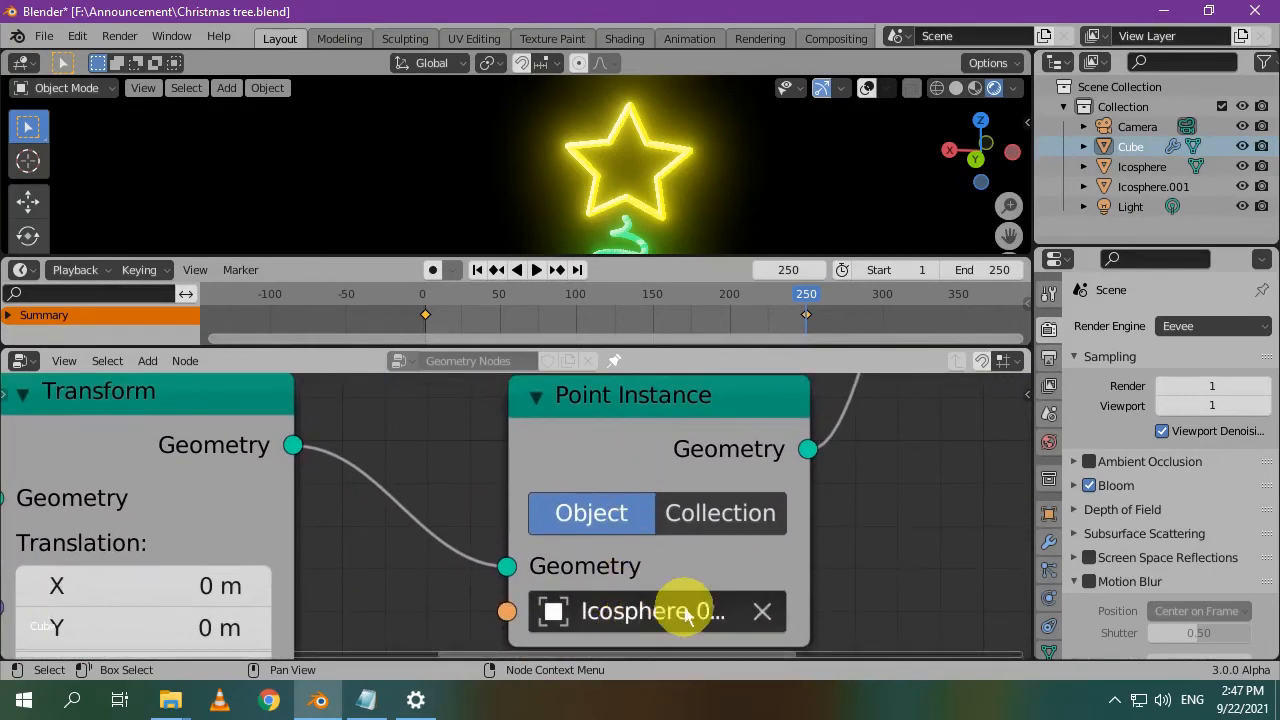
mouse_move(785, 575)
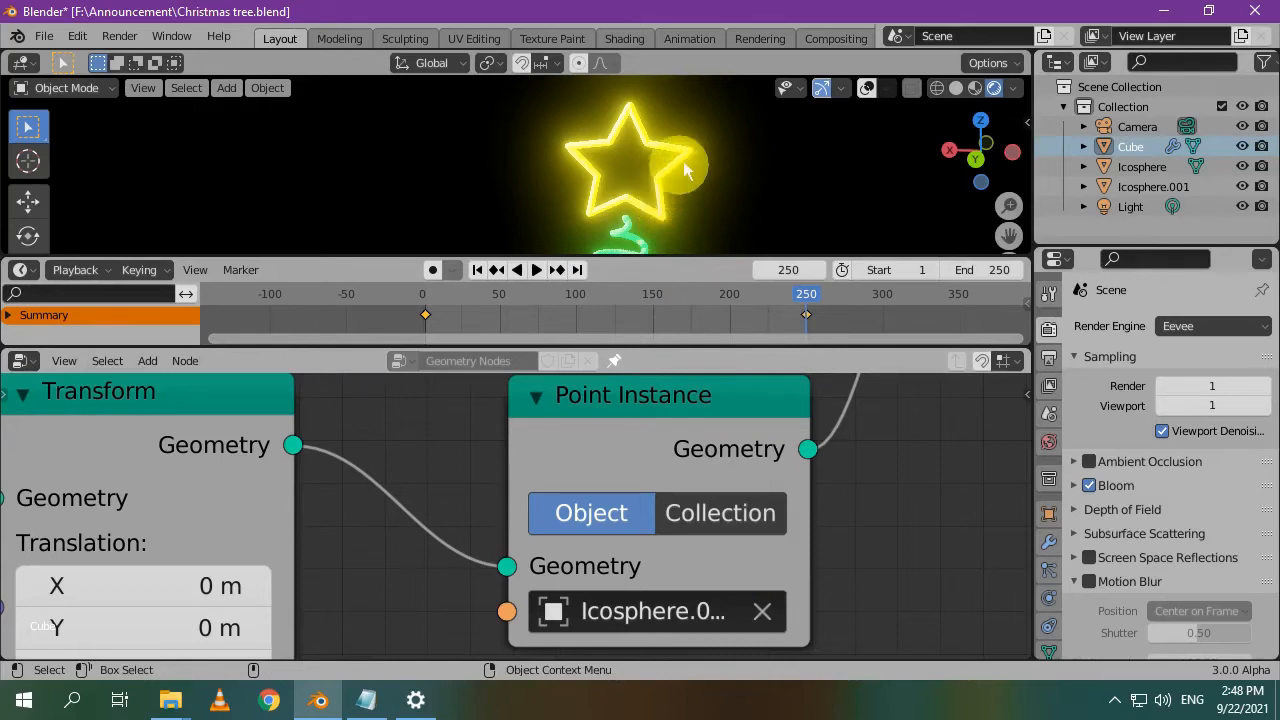
mouse_move(620, 148)
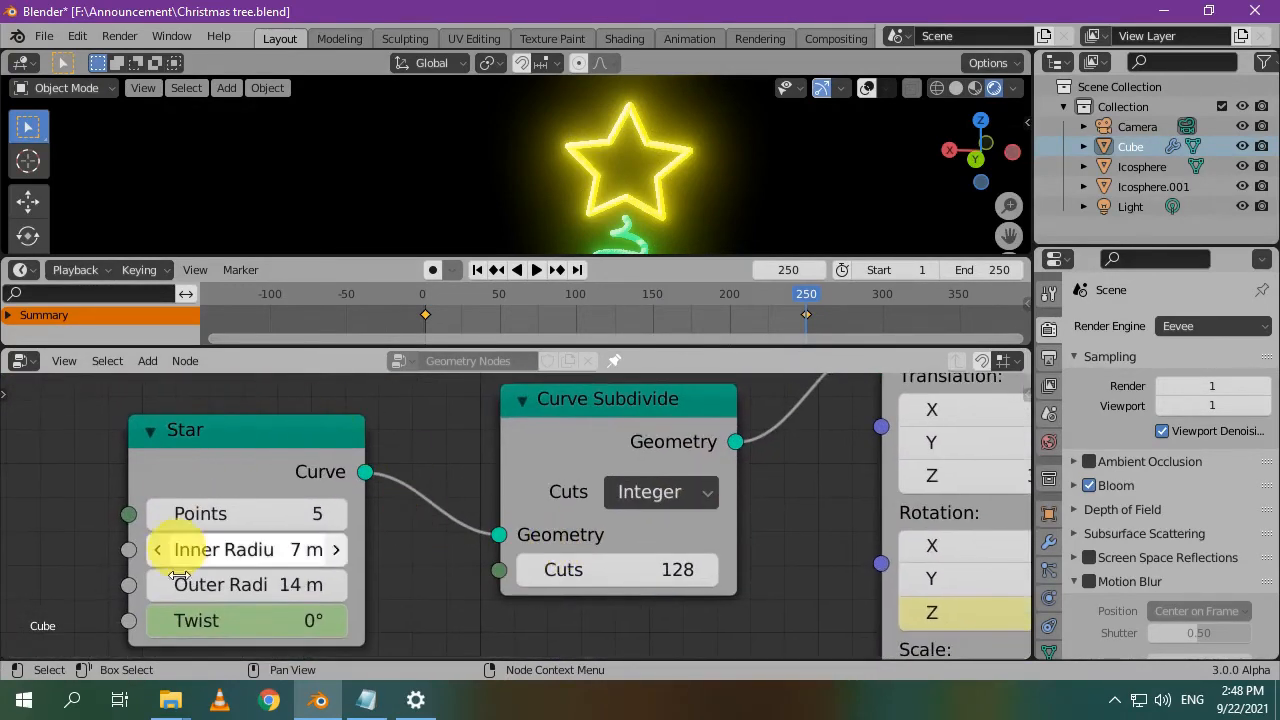
mouse_move(540, 399)
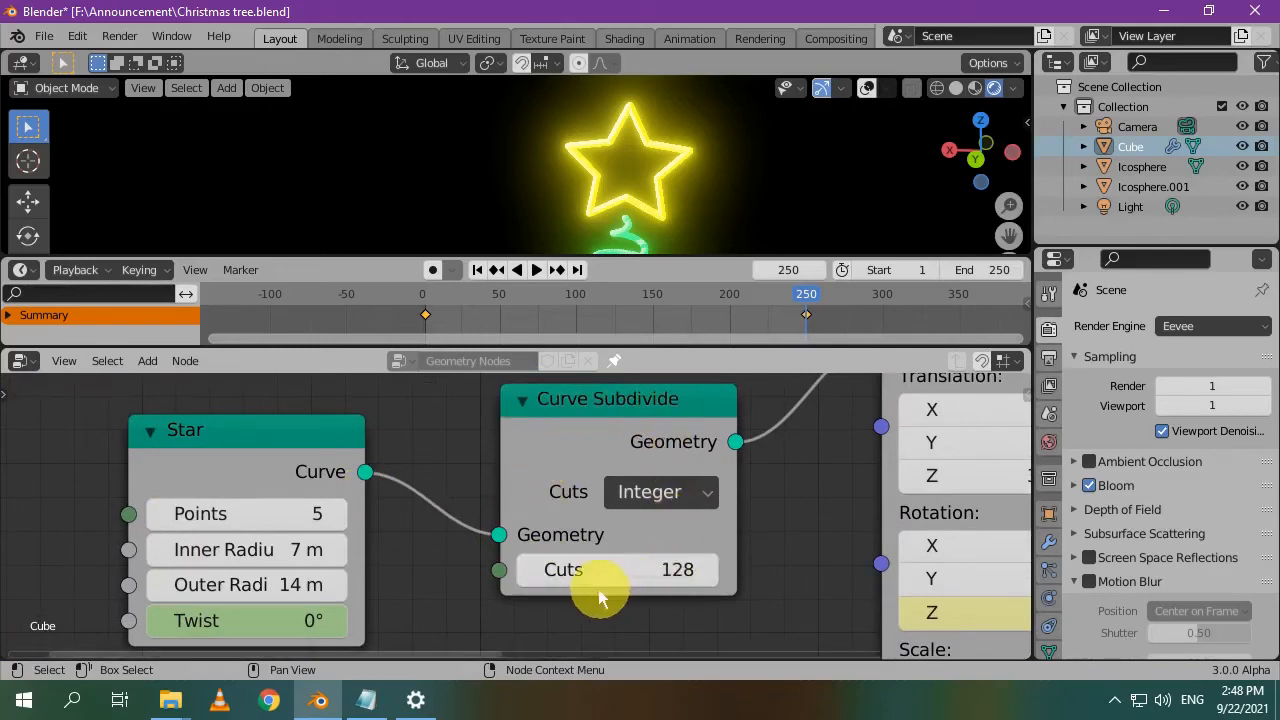
mouse_move(617, 569)
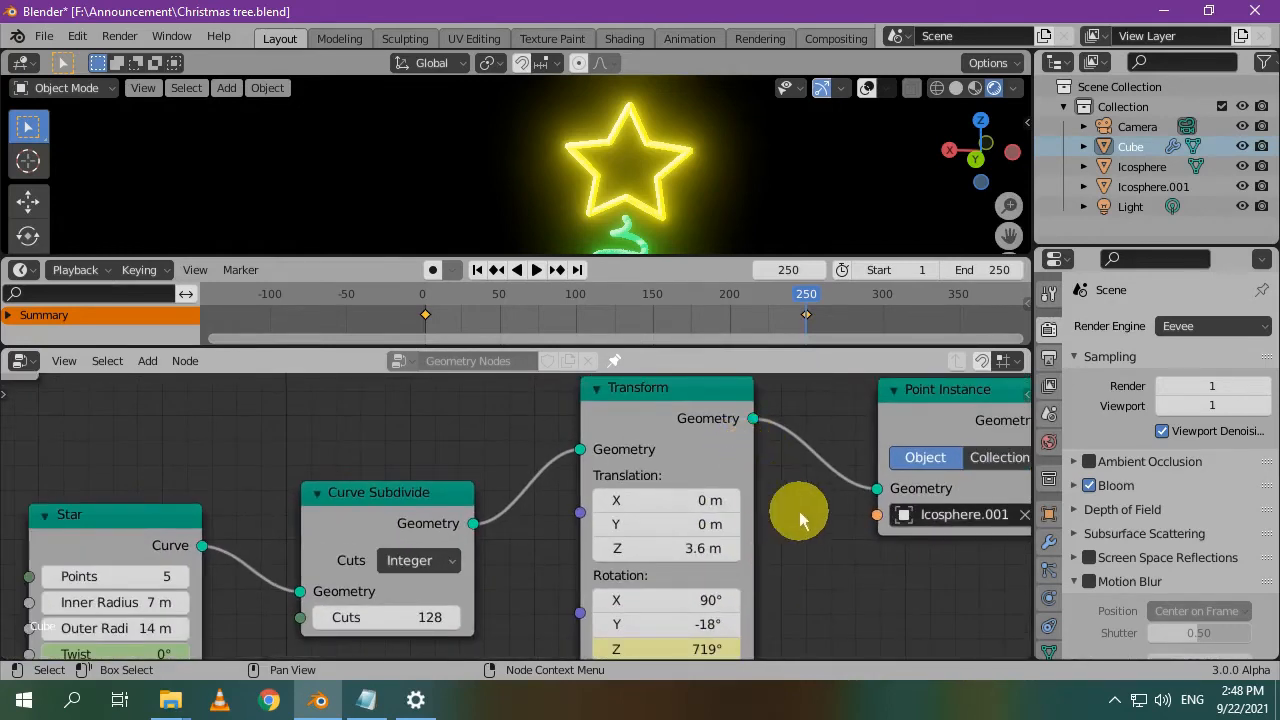
mouse_move(825, 545)
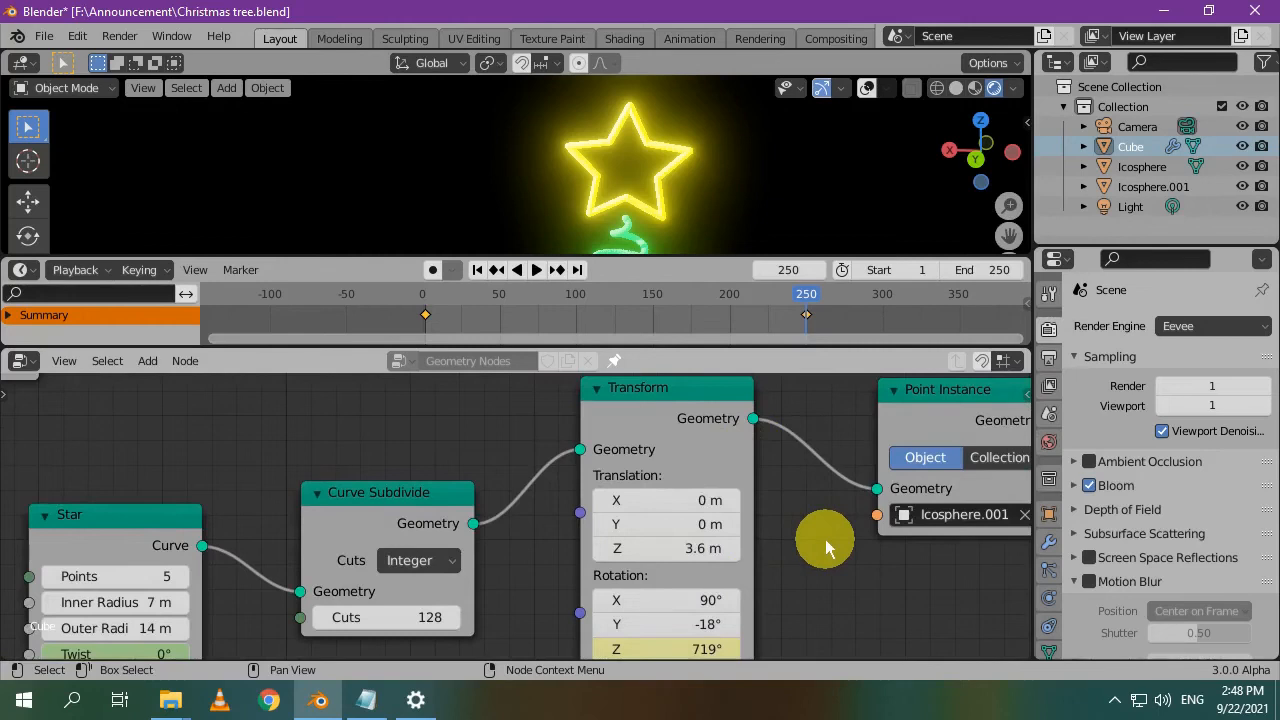
click(535, 269)
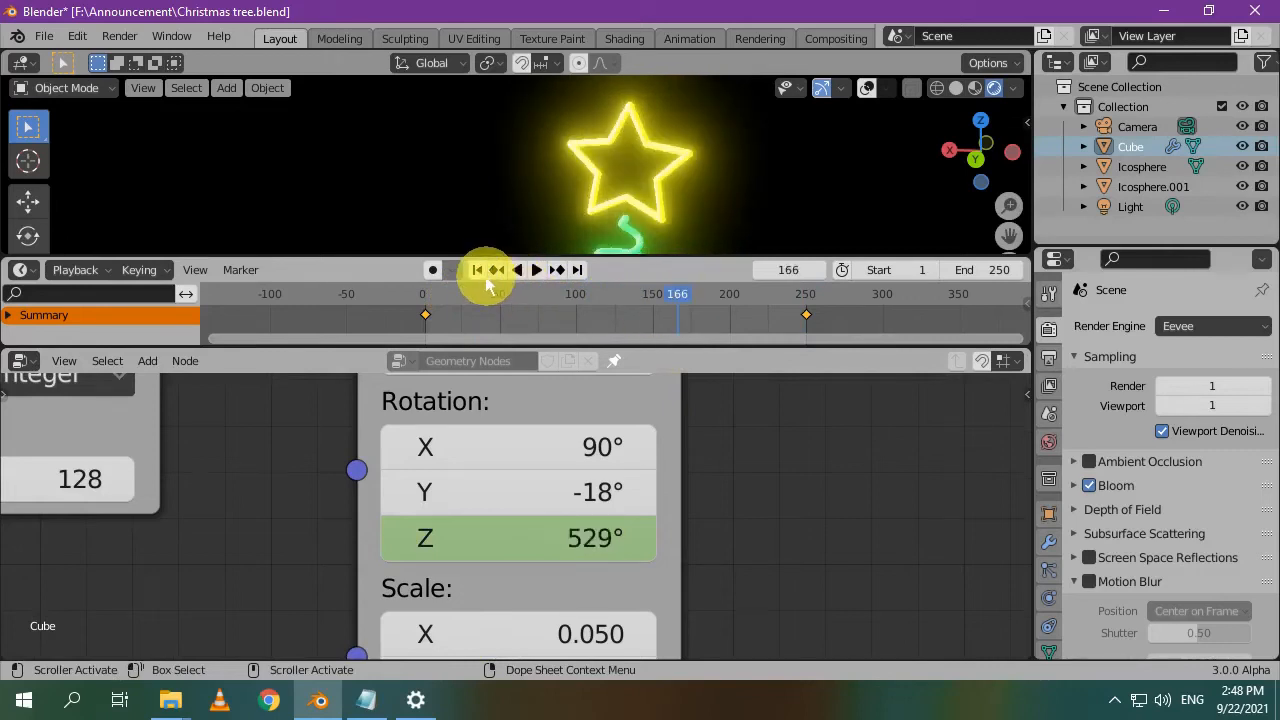
click(477, 269)
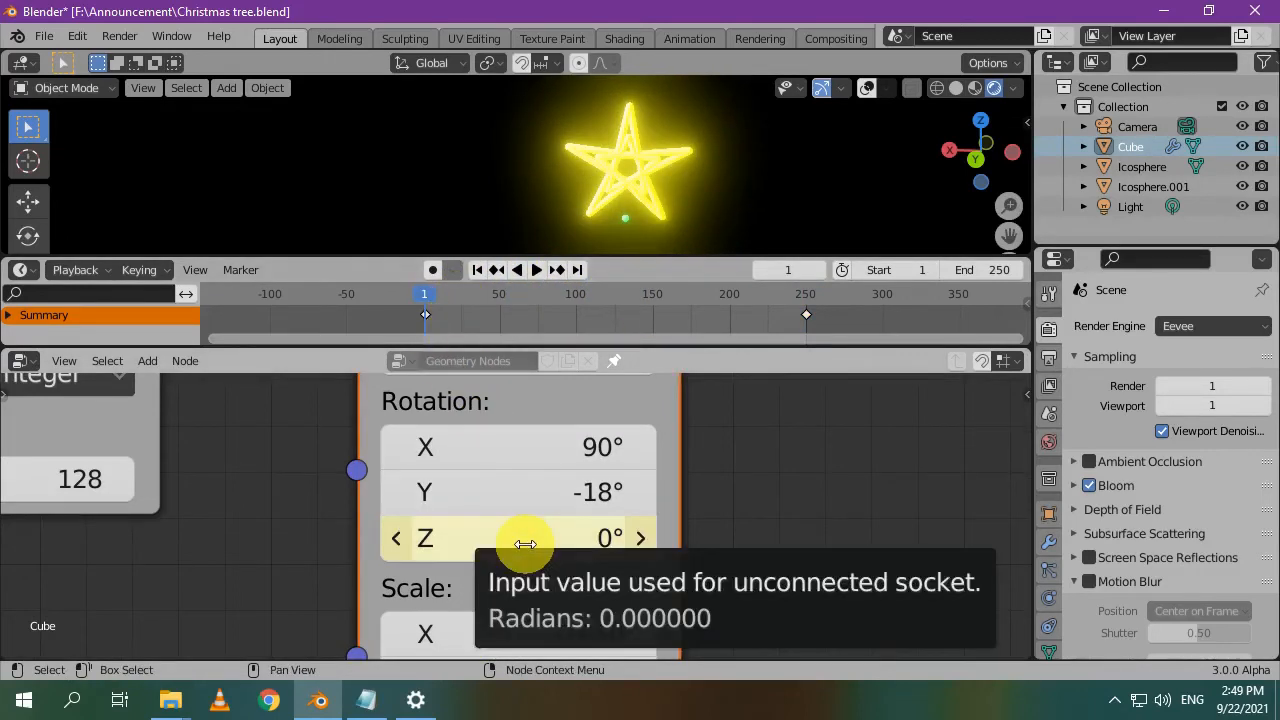
click(556, 270)
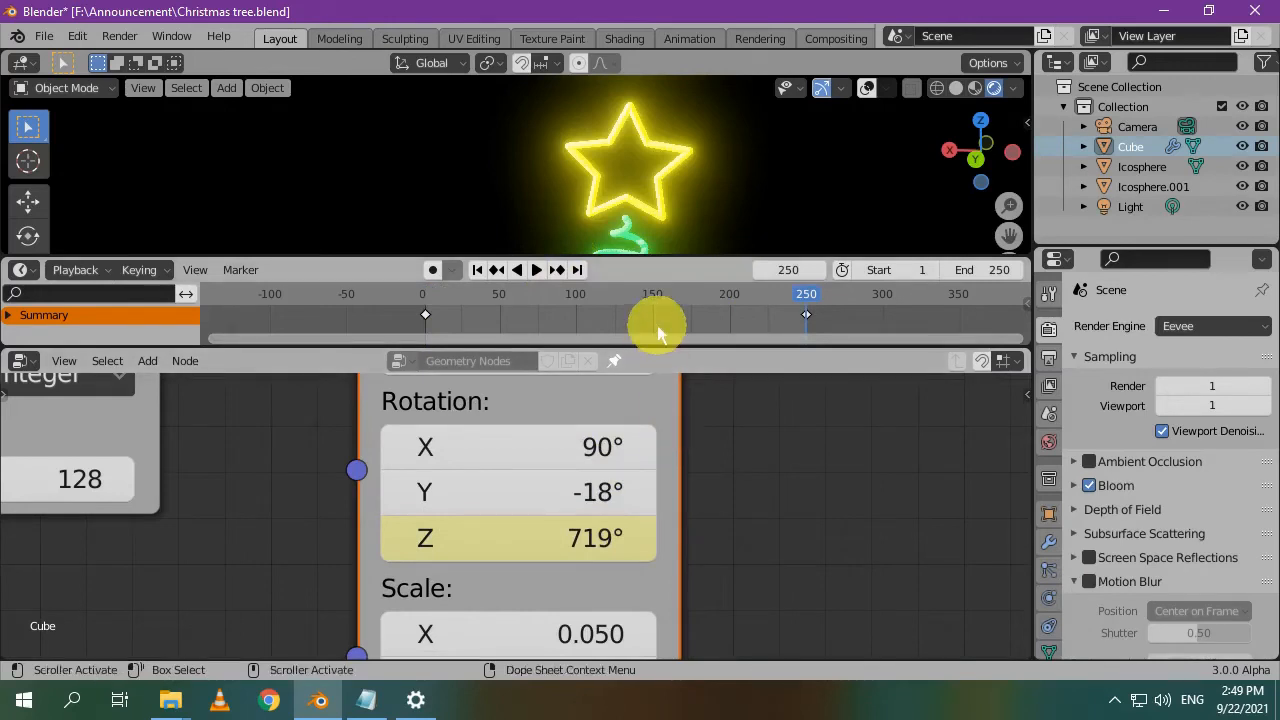
click(477, 269)
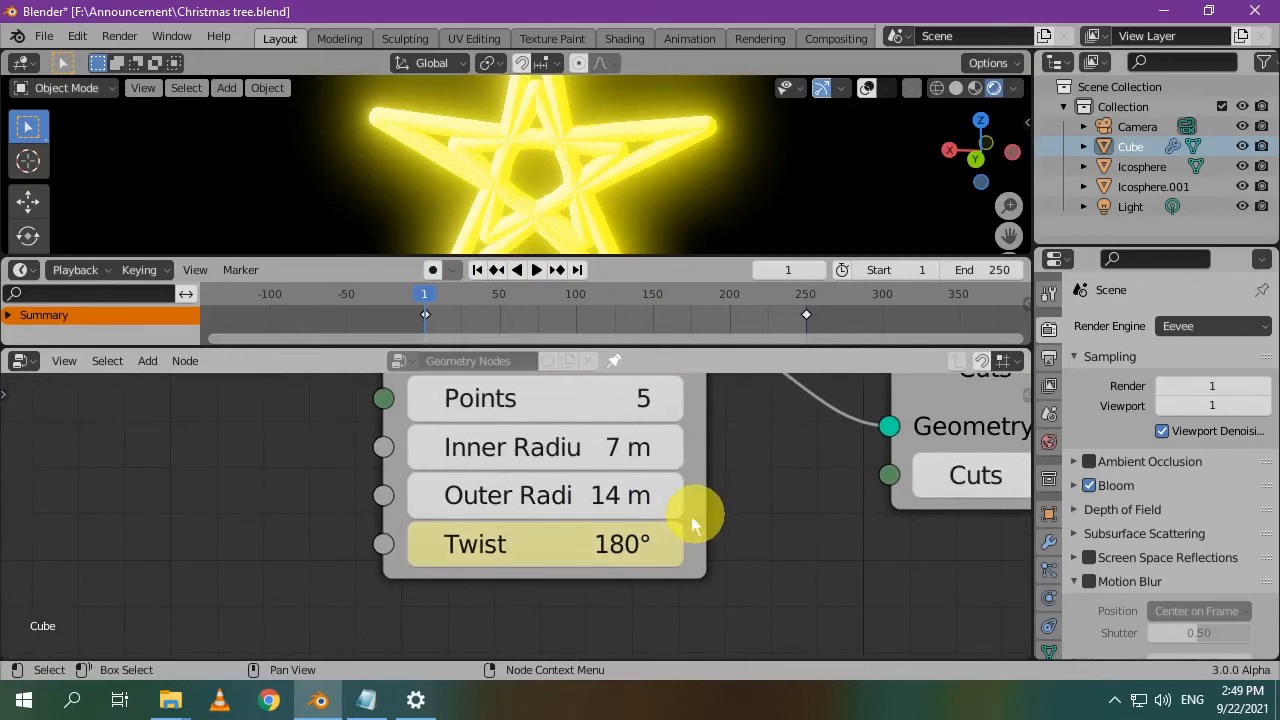
mouse_move(575, 585)
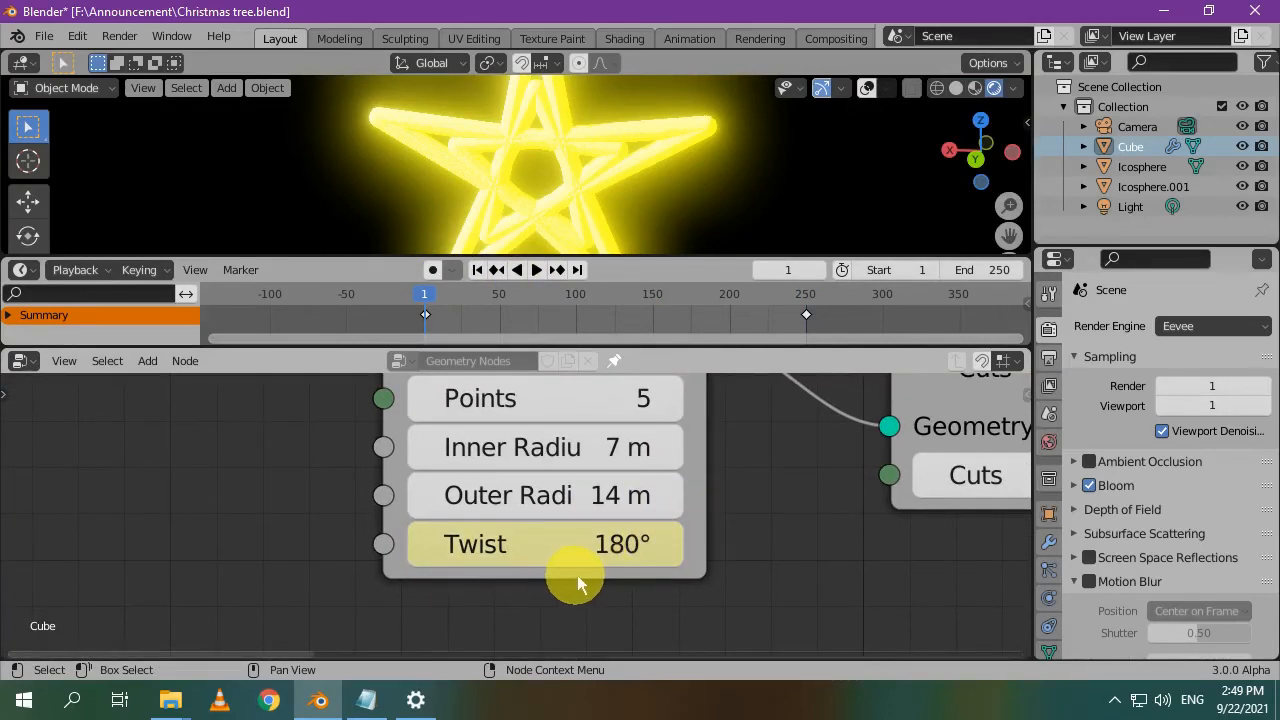